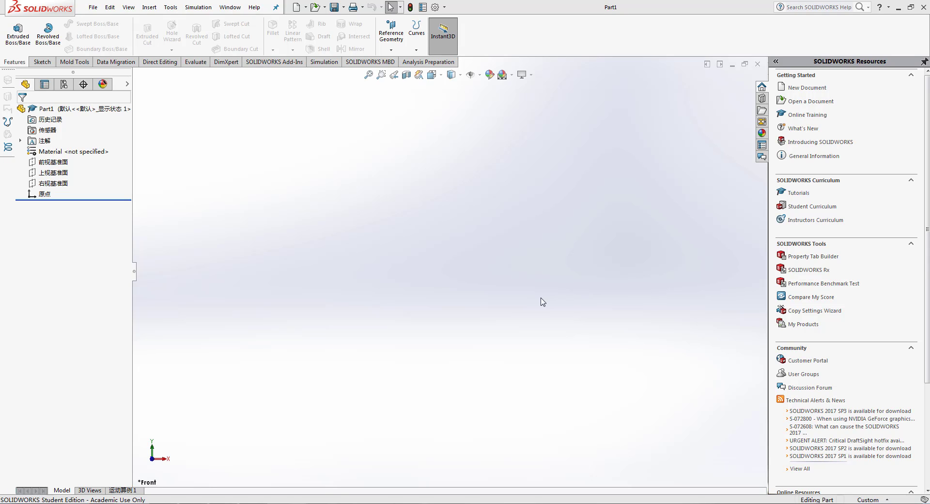
pyautogui.moveTo(270, 236)
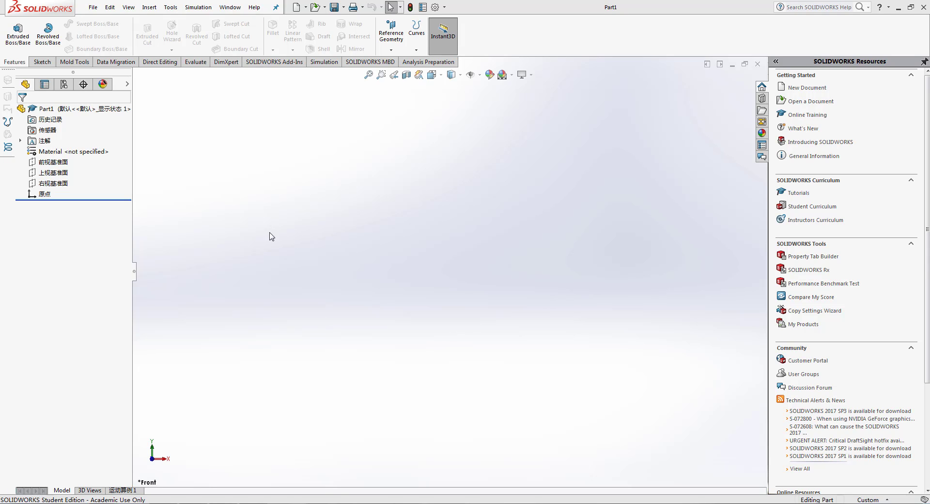
pyautogui.moveTo(189, 64)
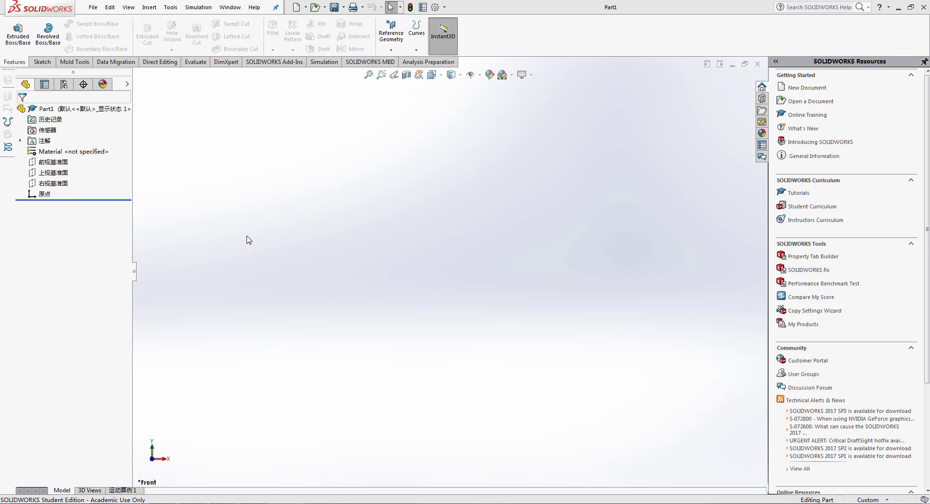
pyautogui.moveTo(216, 273)
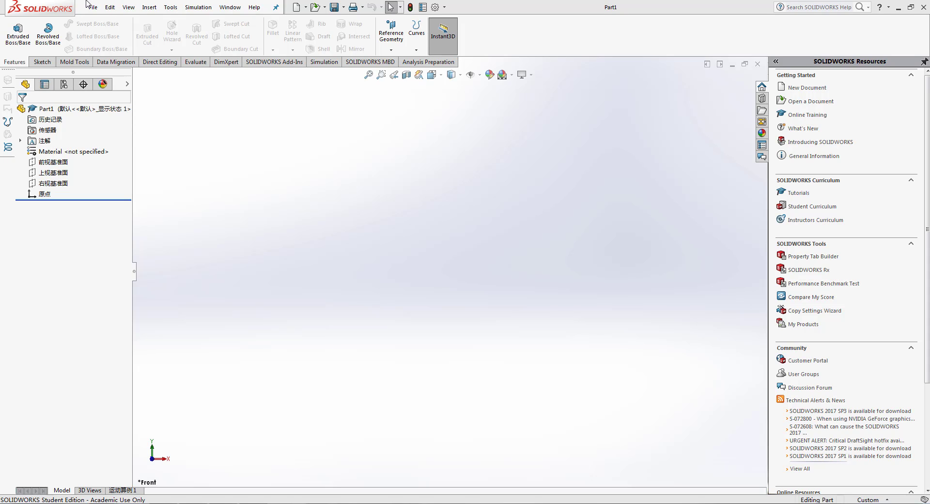
pyautogui.moveTo(170, 159)
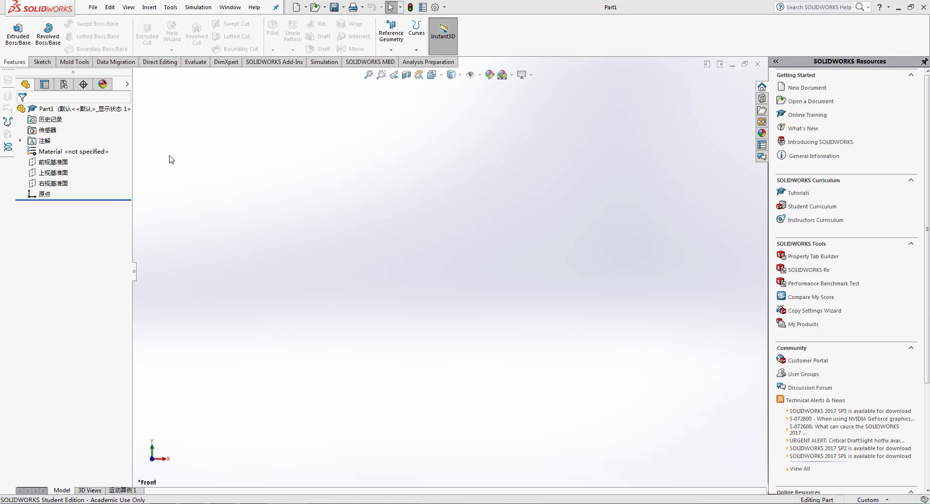
# Start a sketch on the Front plane with a vertical line of length 20 from the origin.
pyautogui.click(55, 162)
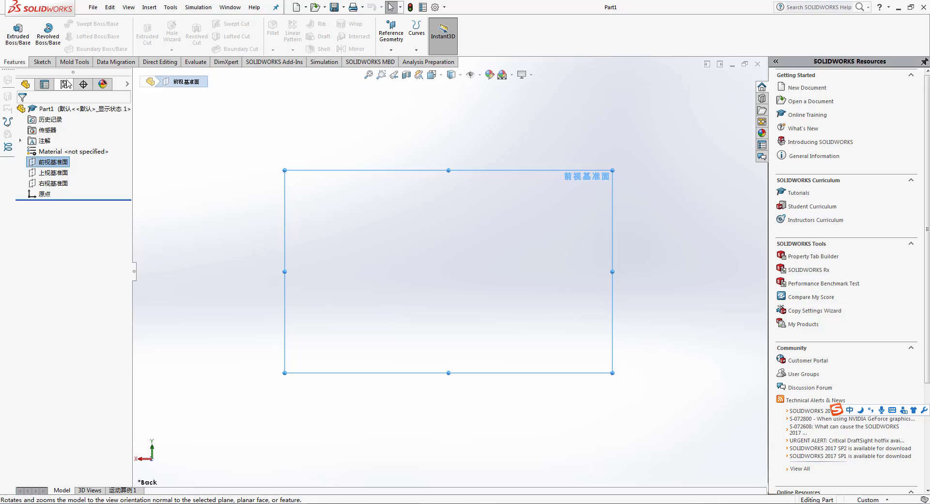
pyautogui.click(42, 62)
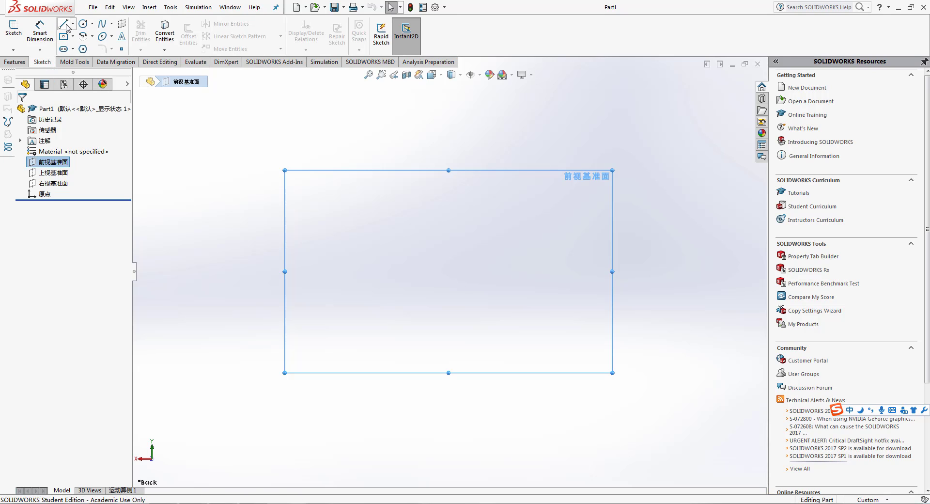
pyautogui.click(62, 23)
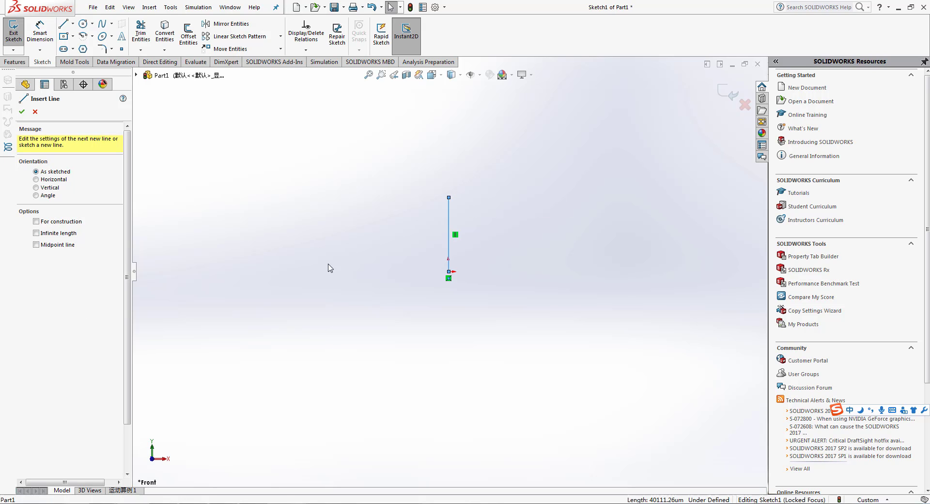
pyautogui.moveTo(448, 256)
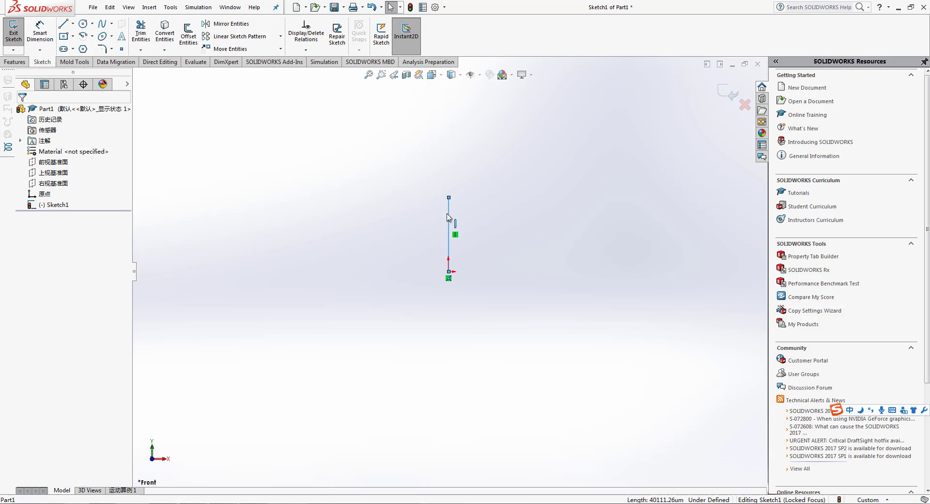
pyautogui.click(447, 231)
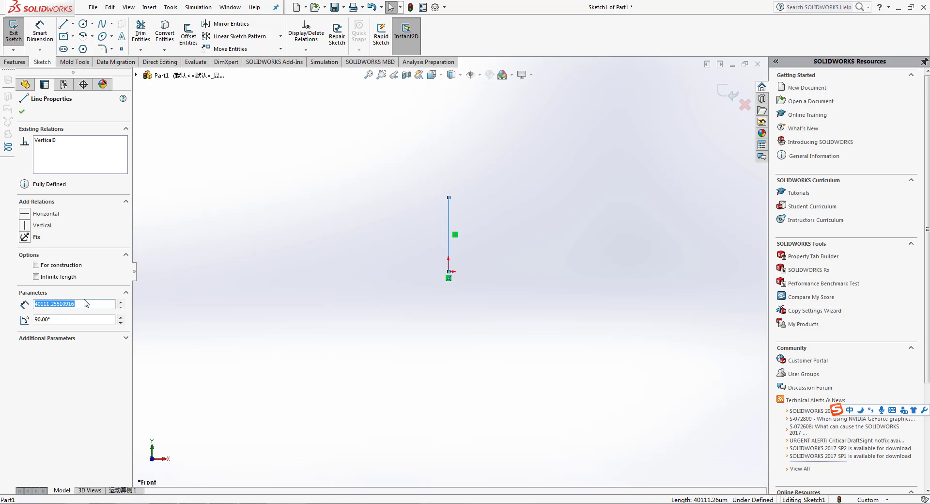
pyautogui.write('20.00')
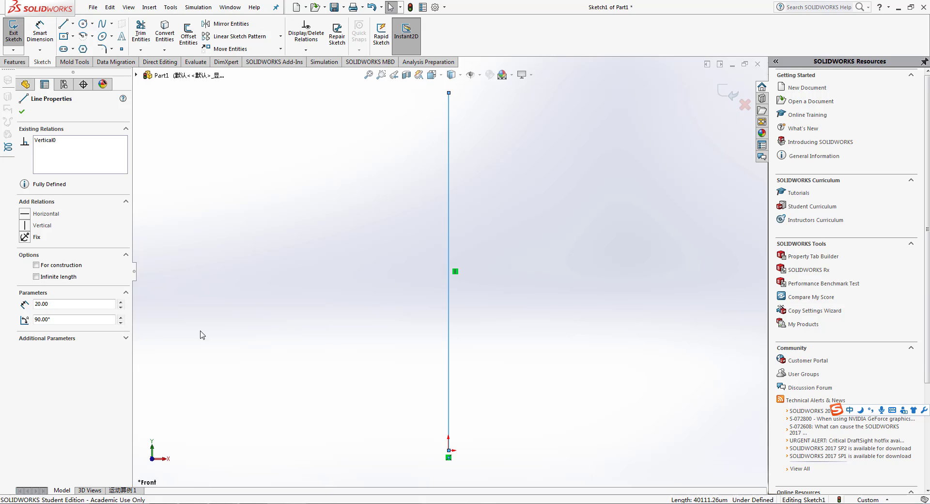
pyautogui.moveTo(62, 23)
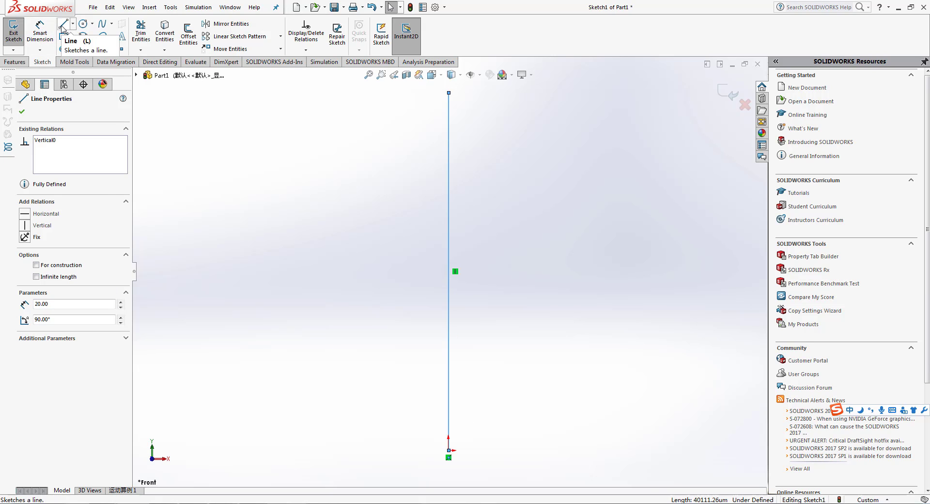
# Add a slanted line from the origin, 18.5 long at a 93° angle.
pyautogui.click(449, 272)
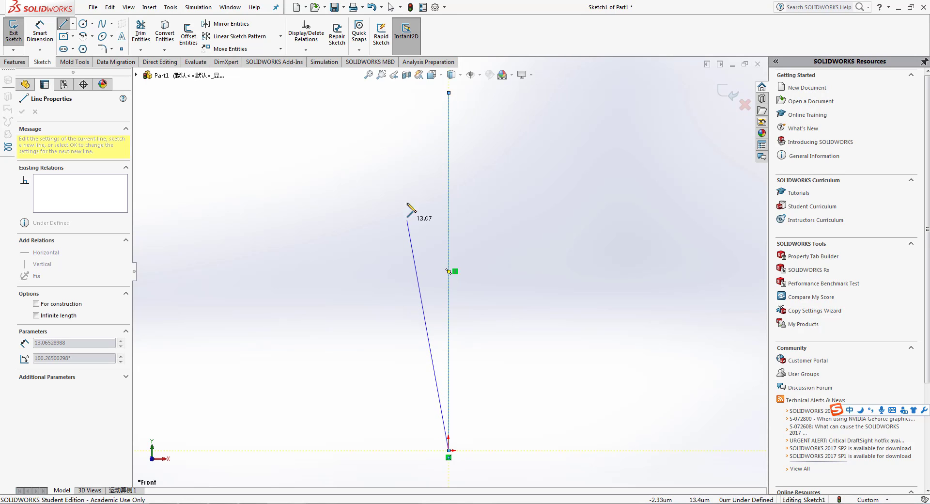
pyautogui.moveTo(408, 208); pyautogui.dragTo(424, 128)
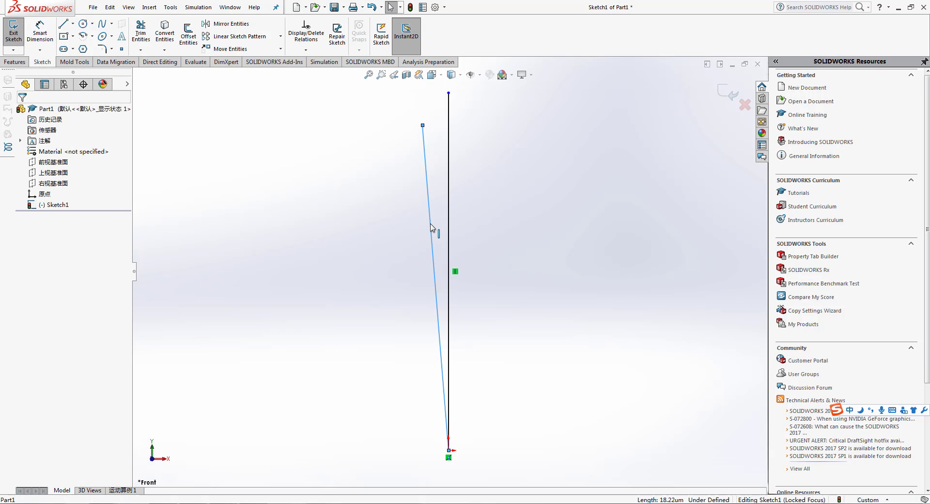
pyautogui.click(433, 227)
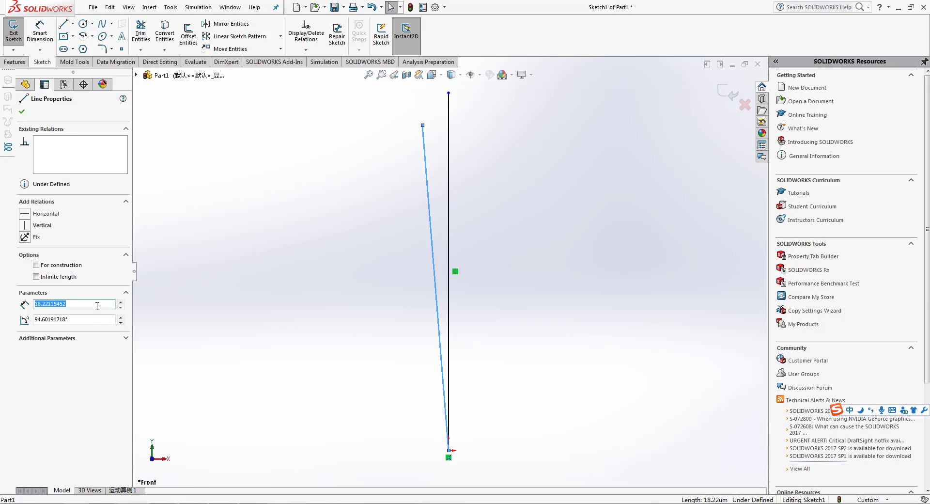
pyautogui.write('18.5')
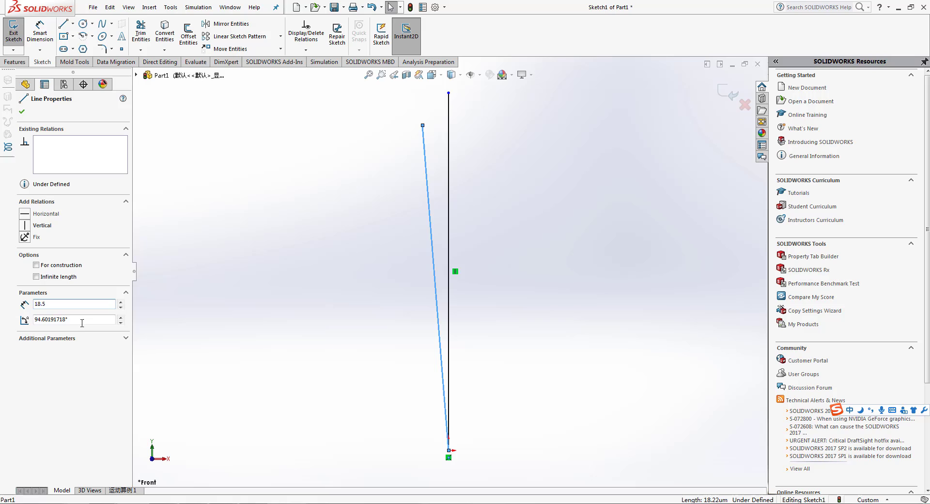
pyautogui.click(71, 320)
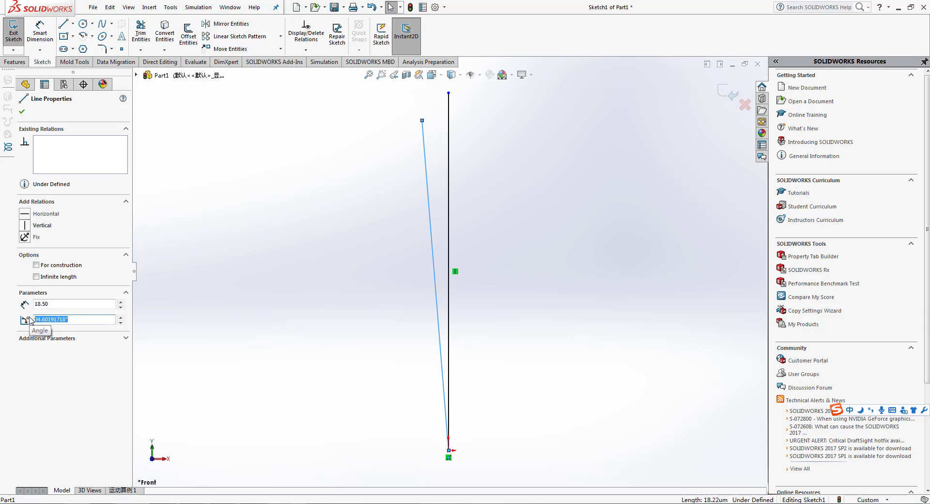
pyautogui.write('93')
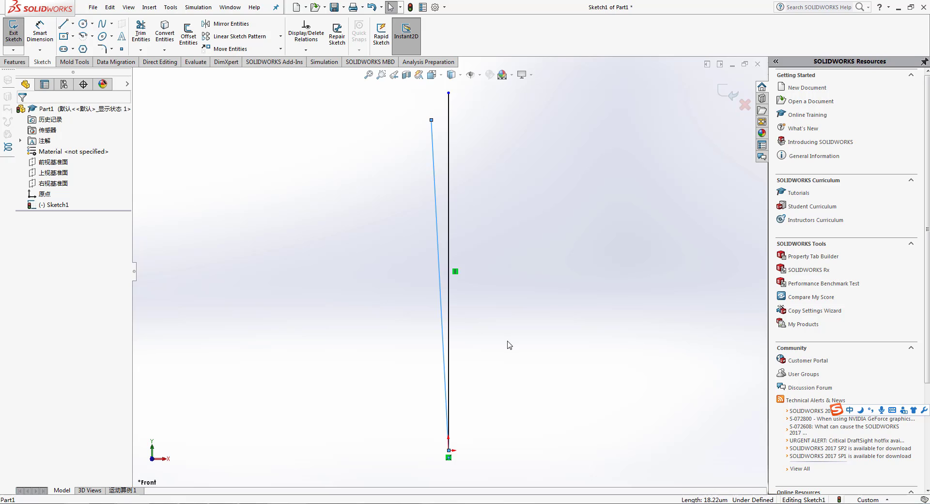
pyautogui.moveTo(424, 174)
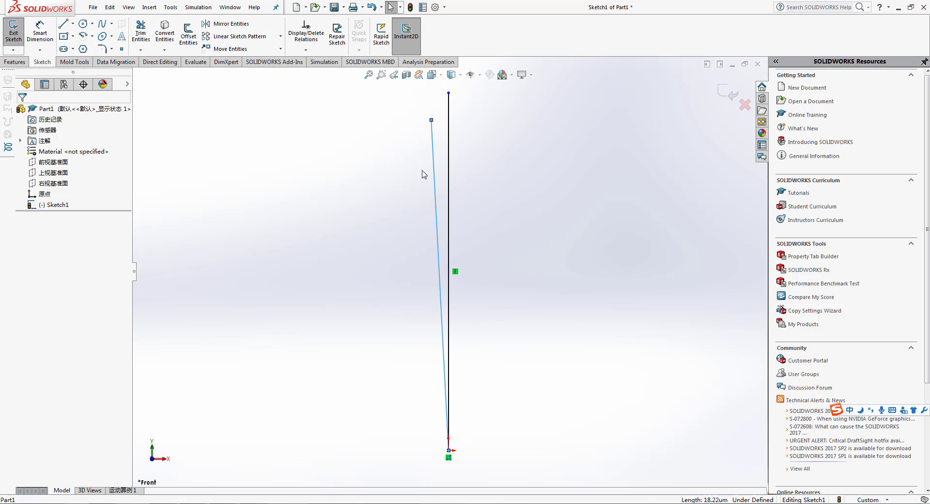
pyautogui.moveTo(229, 23)
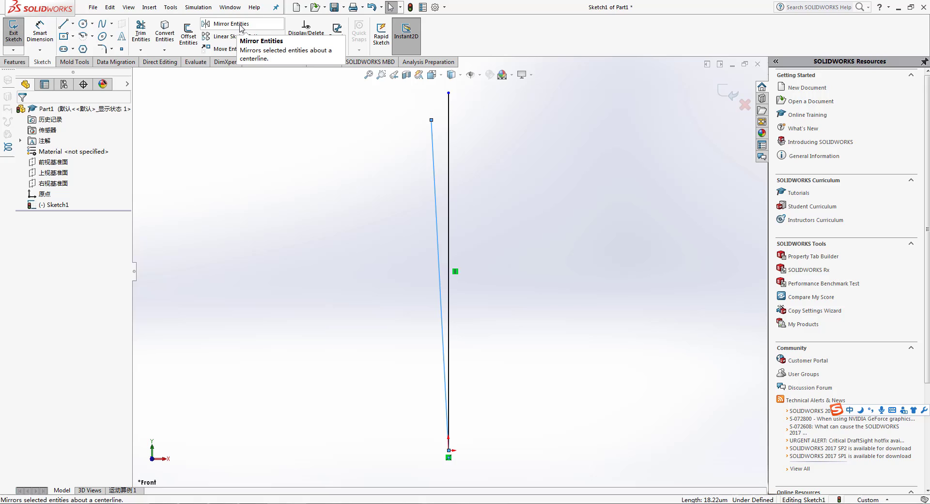
# Mirror the slanted line (Line5) about the vertical centreline (Line1) to form a symmetric wedge.
pyautogui.click(230, 23)
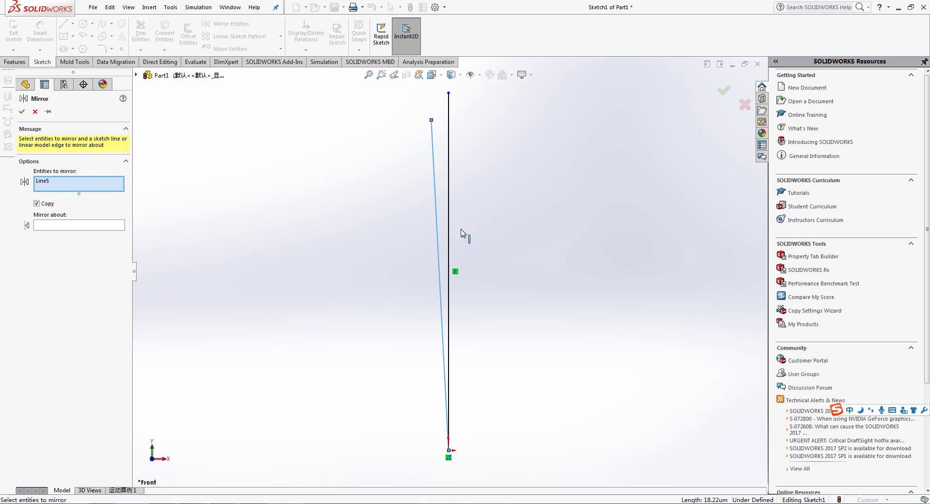
pyautogui.moveTo(132, 186)
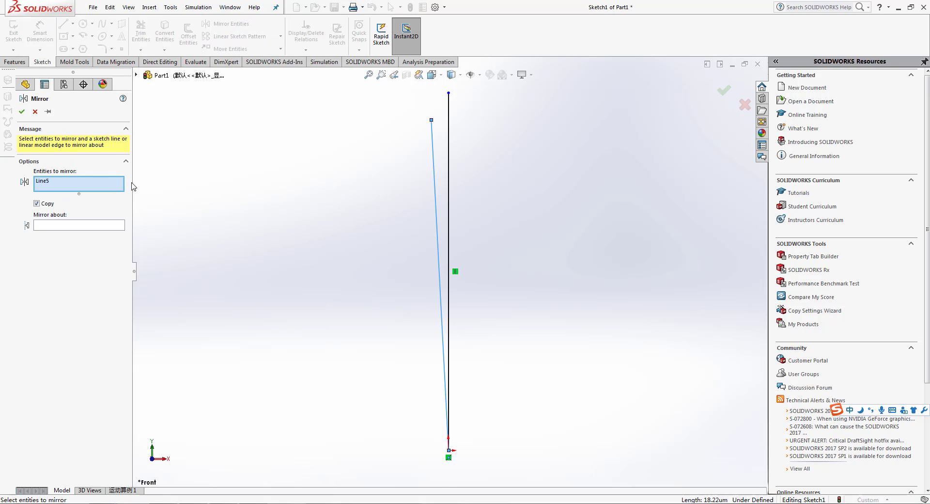
pyautogui.rightClick(77, 180)
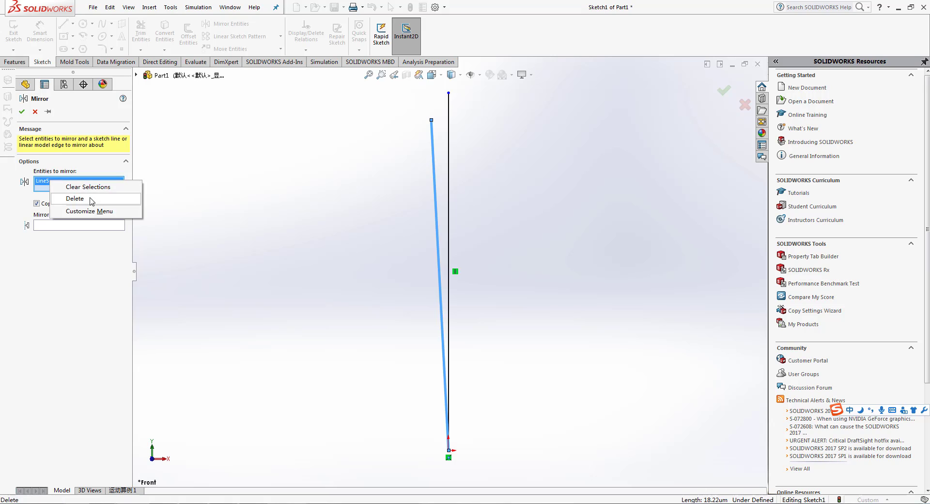
pyautogui.click(88, 186)
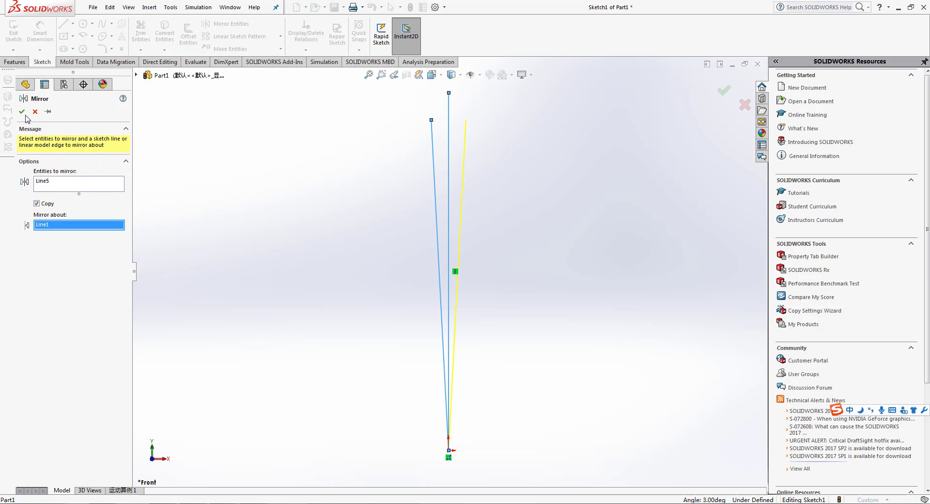
pyautogui.click(22, 111)
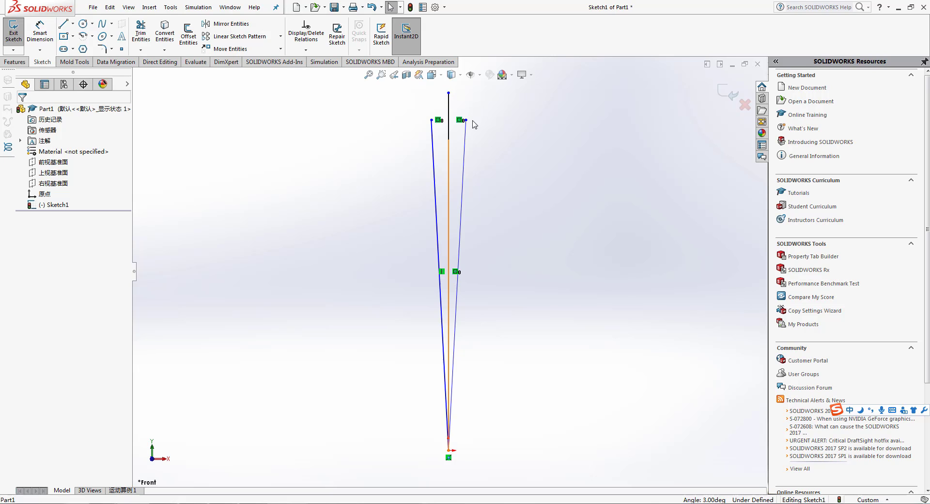
pyautogui.click(62, 23)
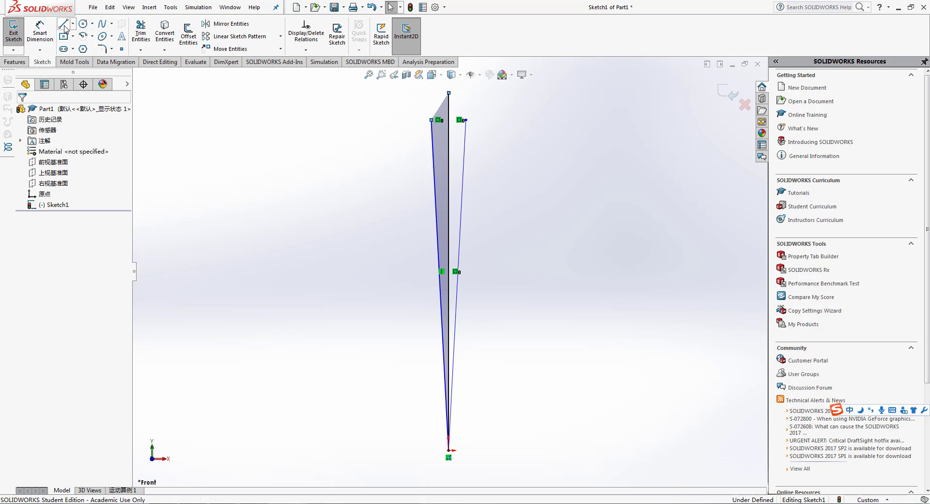
# Join the centreline top to both endpoints as a tooth tip, then delete the long lines.
pyautogui.click(62, 24)
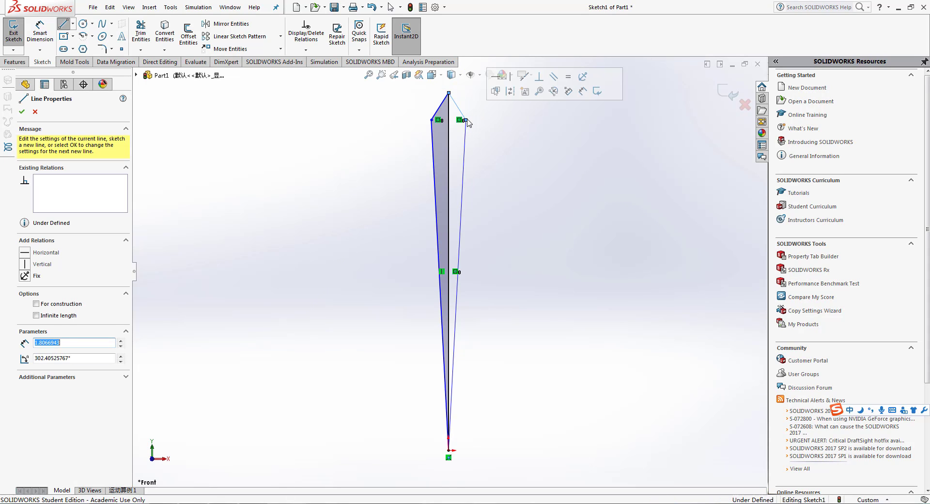
pyautogui.moveTo(519, 147)
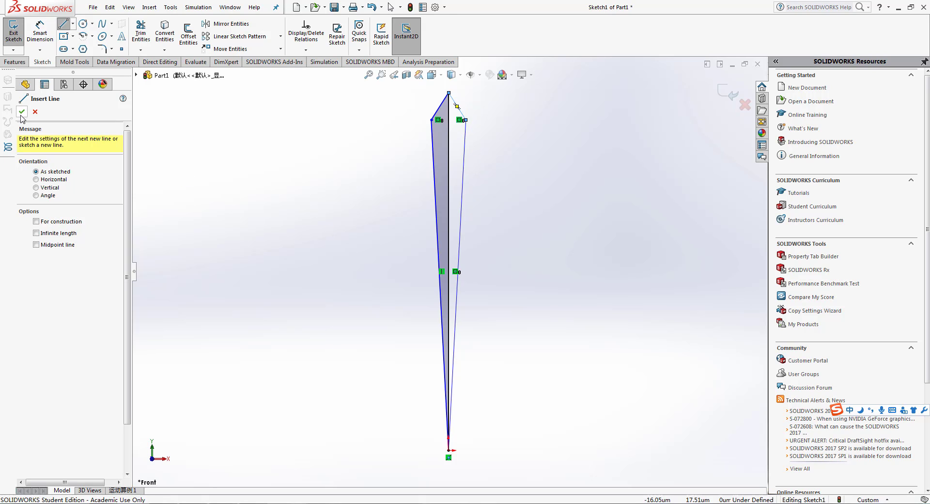
pyautogui.click(21, 111)
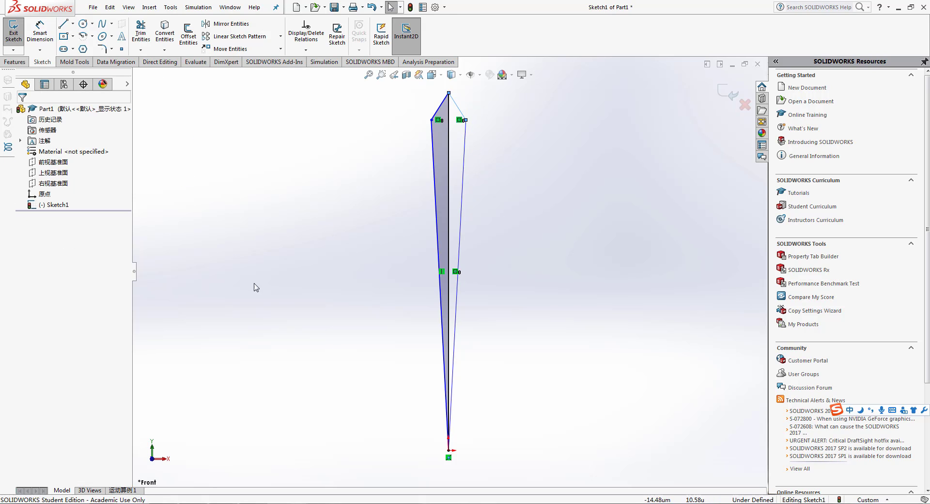
pyautogui.click(437, 237)
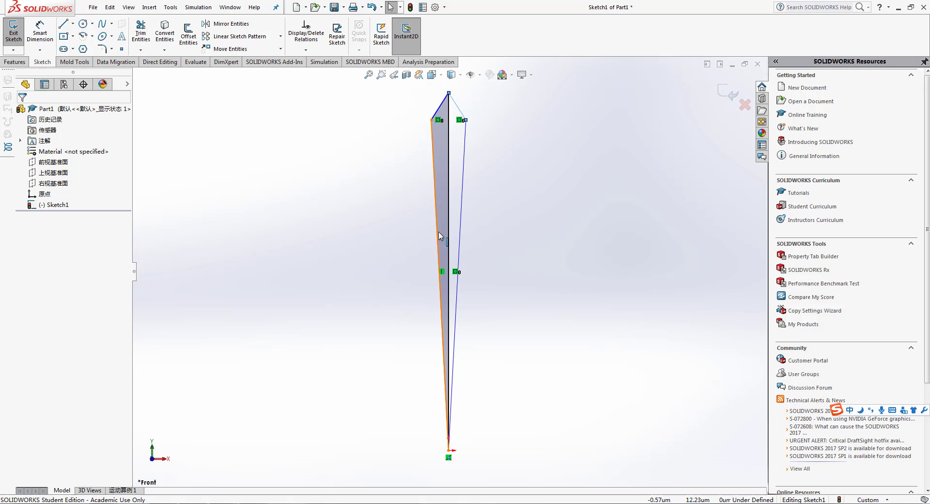
pyautogui.rightClick(439, 236)
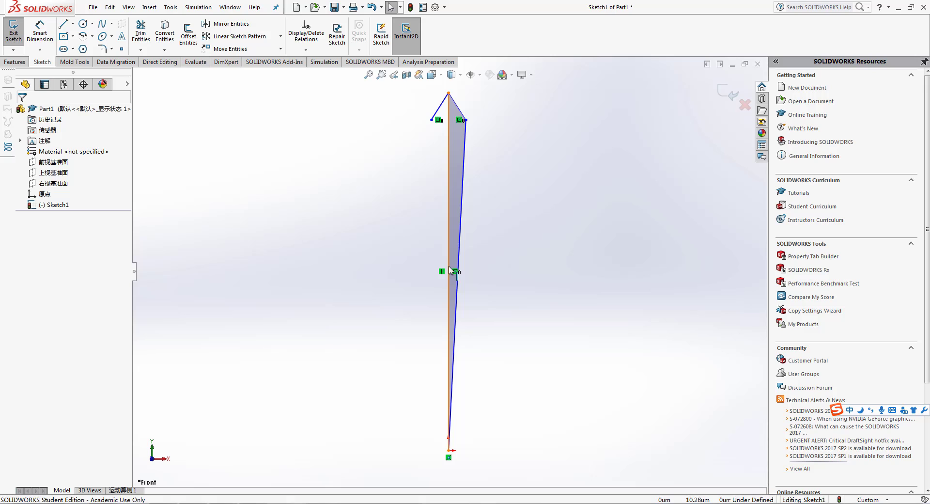
pyautogui.rightClick(450, 272)
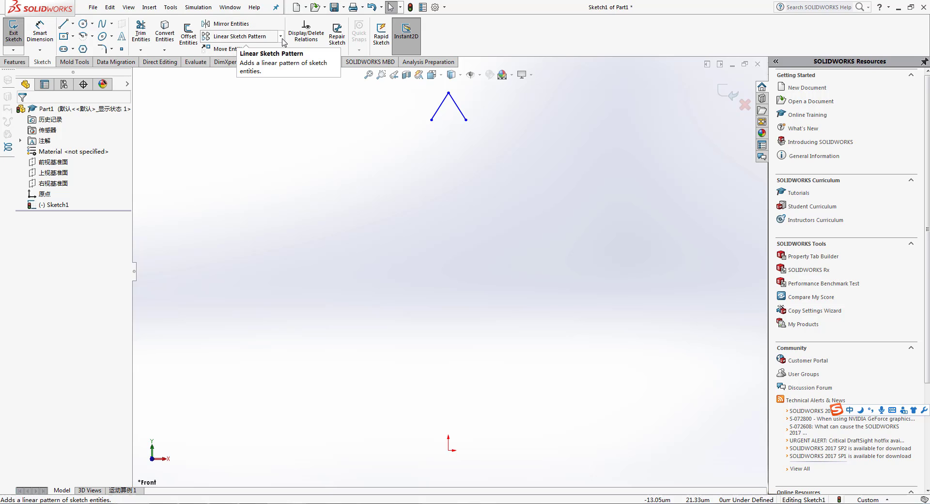
# Circular-pattern the tooth tip lines (Line9, Line10) 60 times around the origin.
pyautogui.click(281, 36)
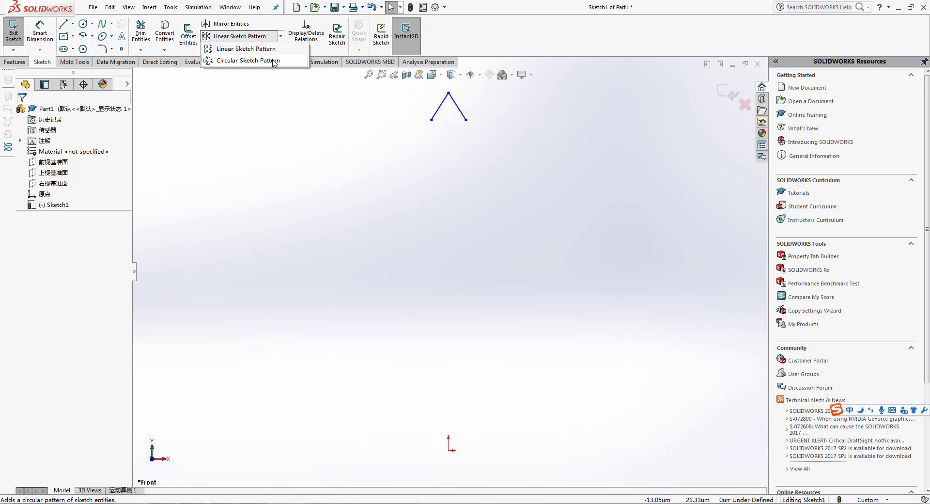
pyautogui.click(242, 60)
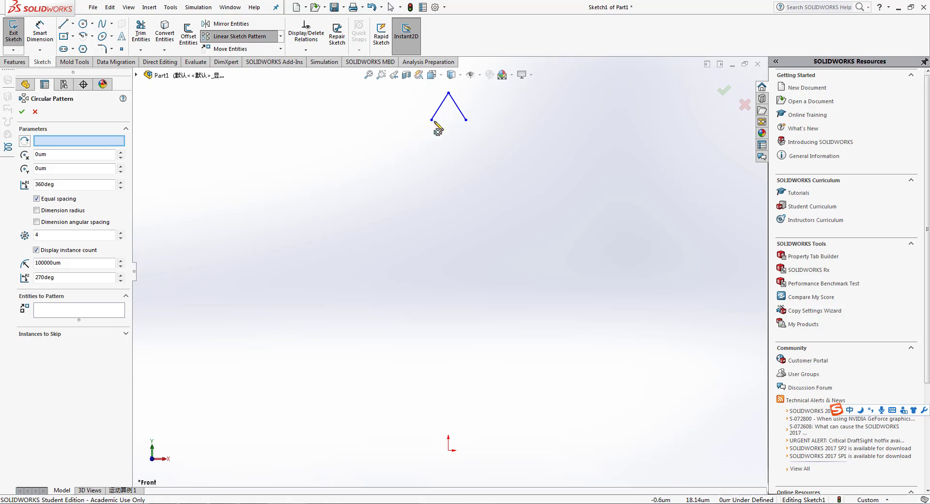
pyautogui.click(438, 109)
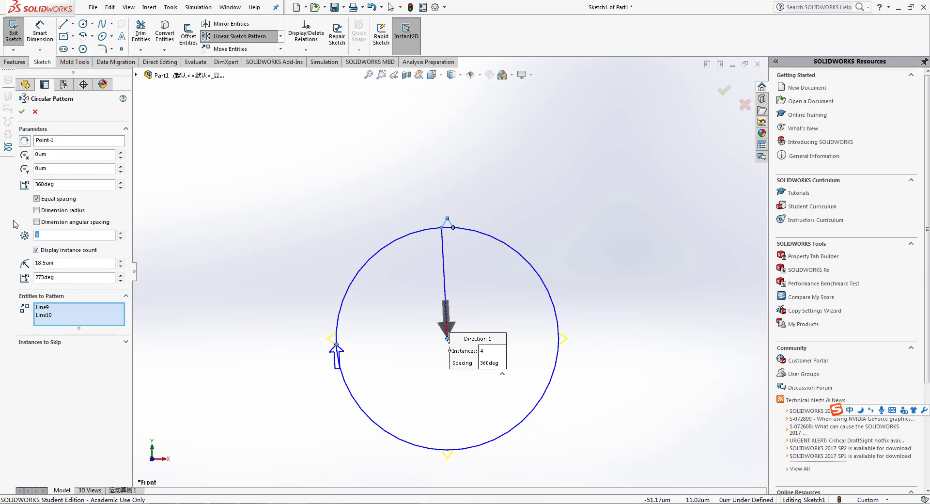
pyautogui.write('60')
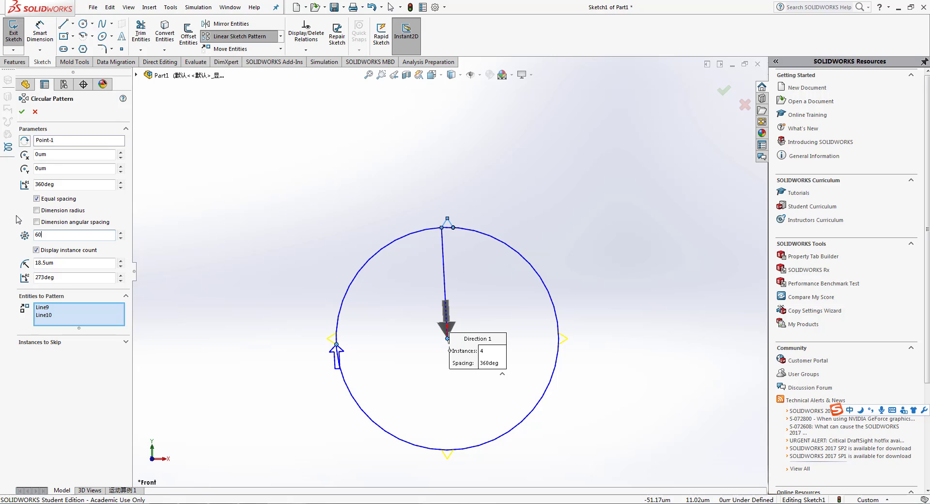
pyautogui.write('60')
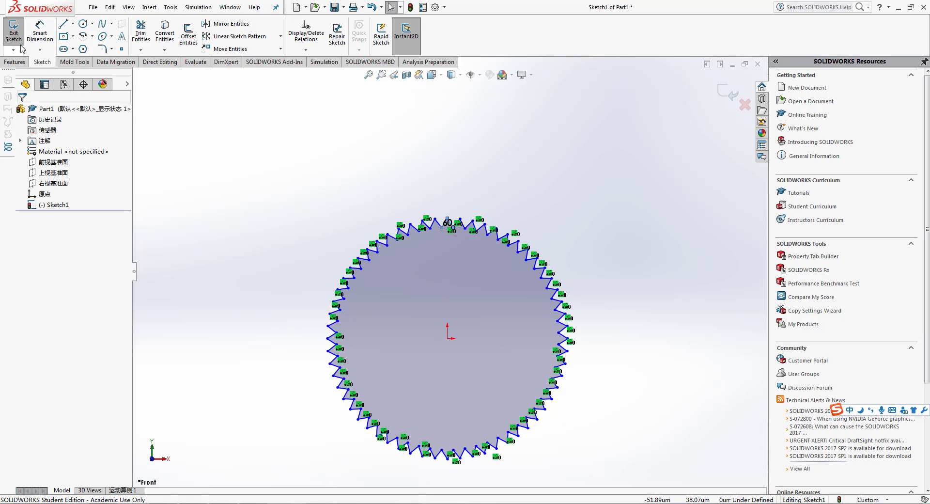
pyautogui.click(13, 62)
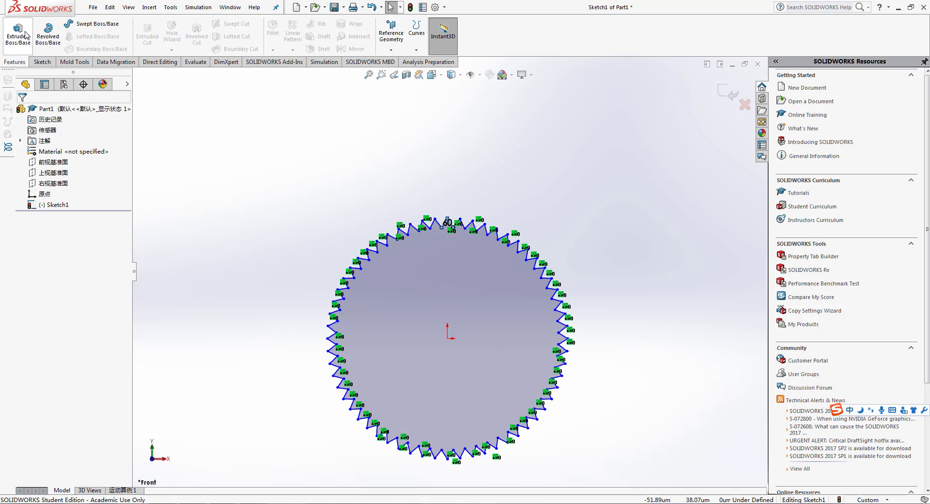
# Extrude the toothed sketch 10 units deep (Blind) into the solid gear Boss-Extrude1.
pyautogui.click(18, 34)
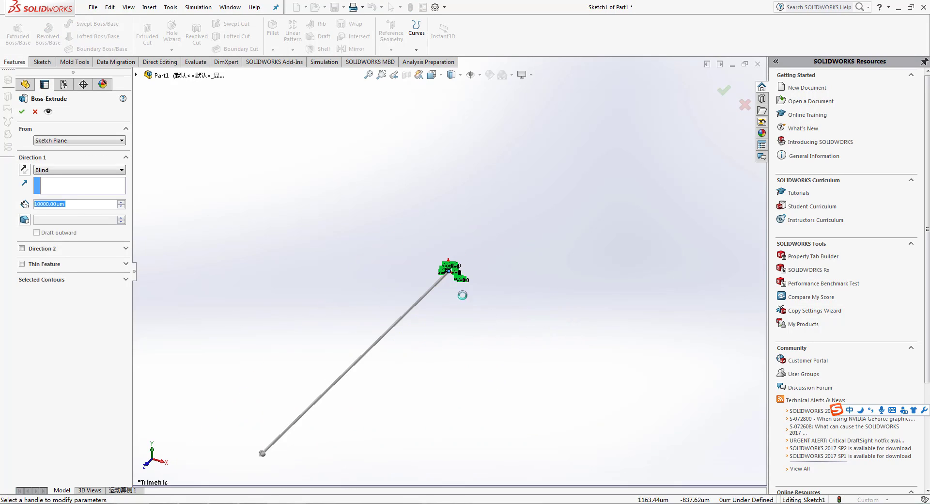
pyautogui.write('2')
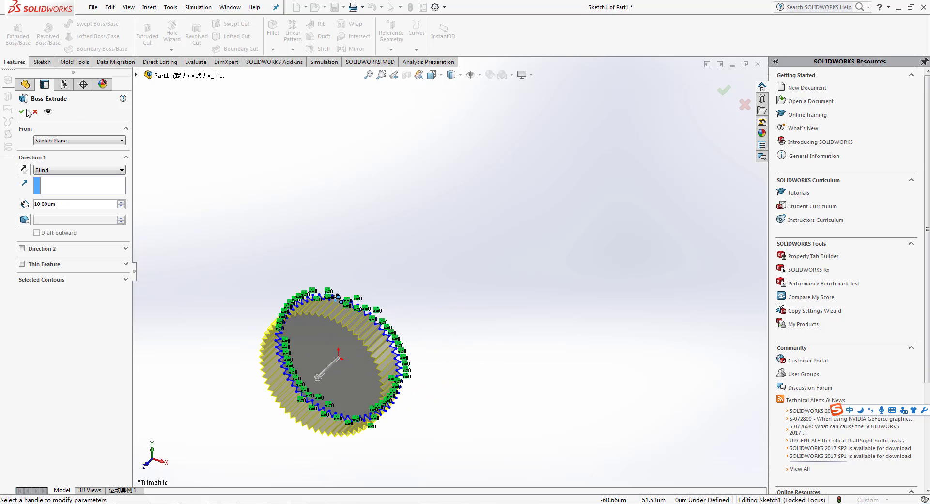
pyautogui.click(22, 113)
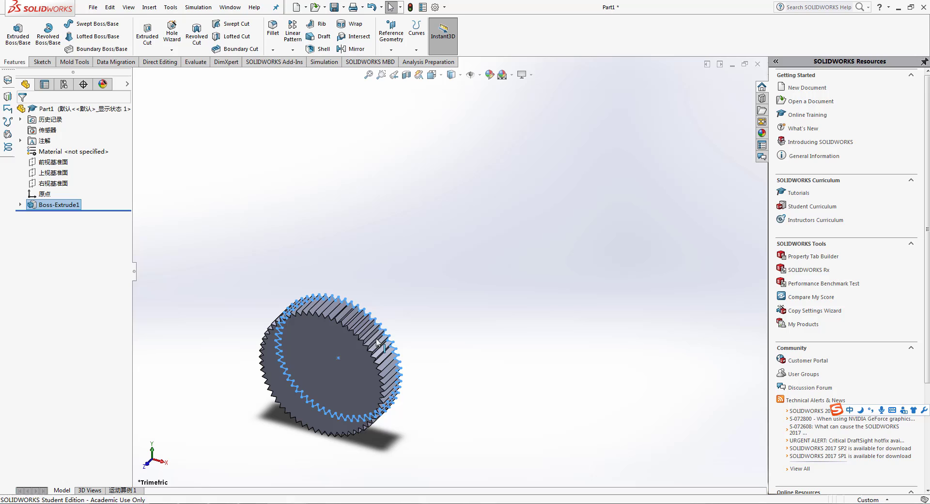
pyautogui.click(418, 321)
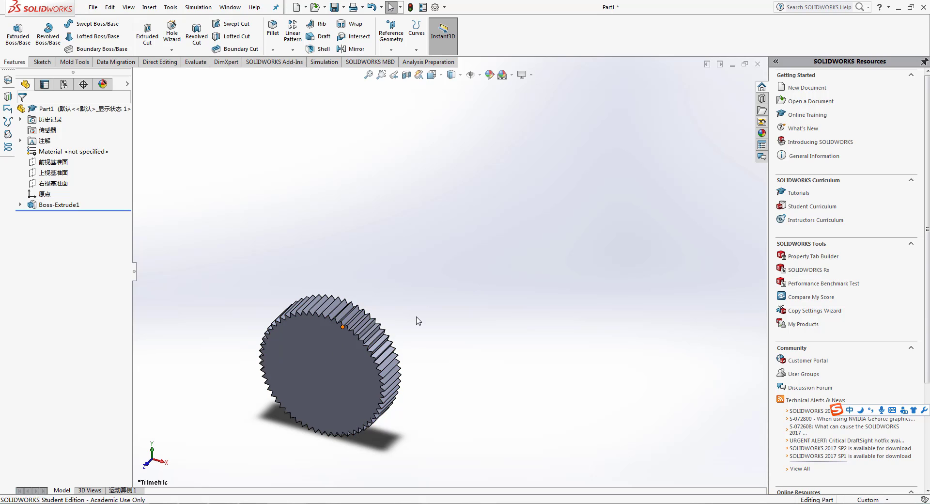